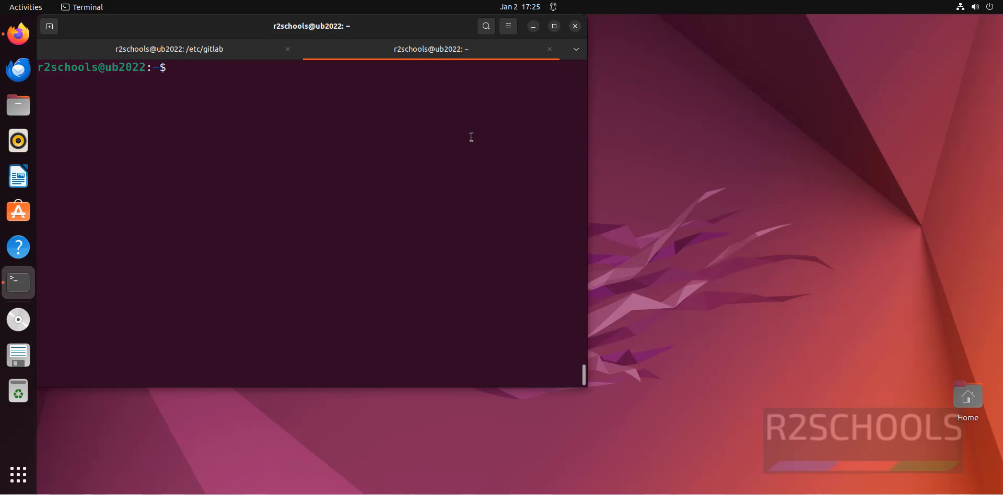
# Run free -m to show memory in megabytes (3871 total, 238 free).
pyautogui.click(554, 27)
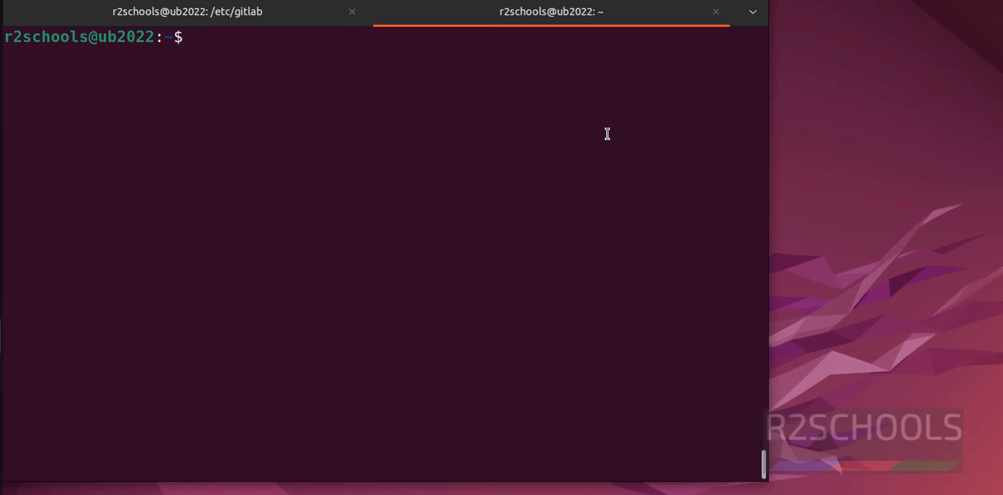
pyautogui.write('fre')
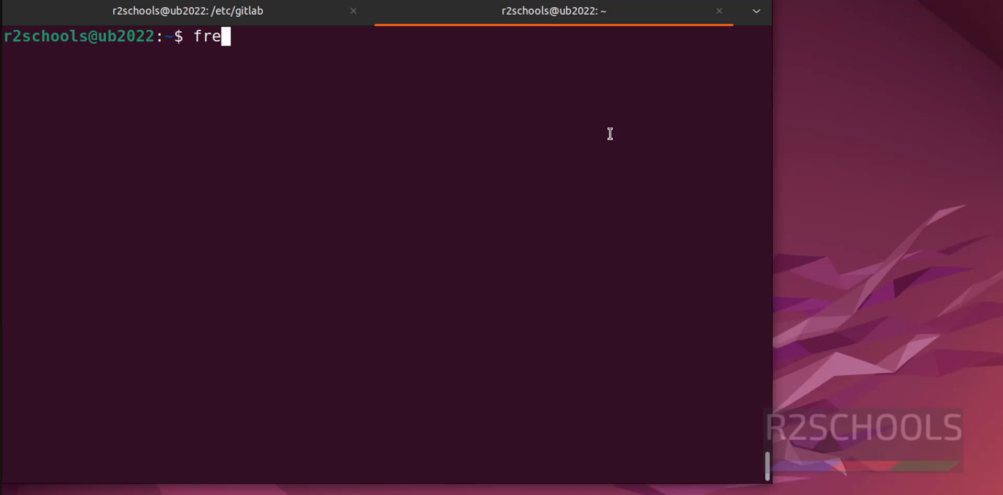
pyautogui.write('e -m')
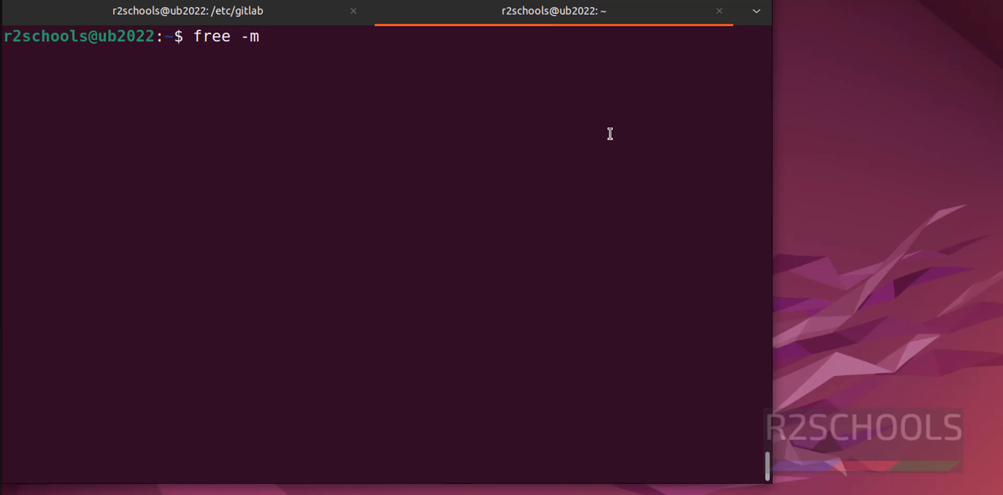
pyautogui.press('Return')
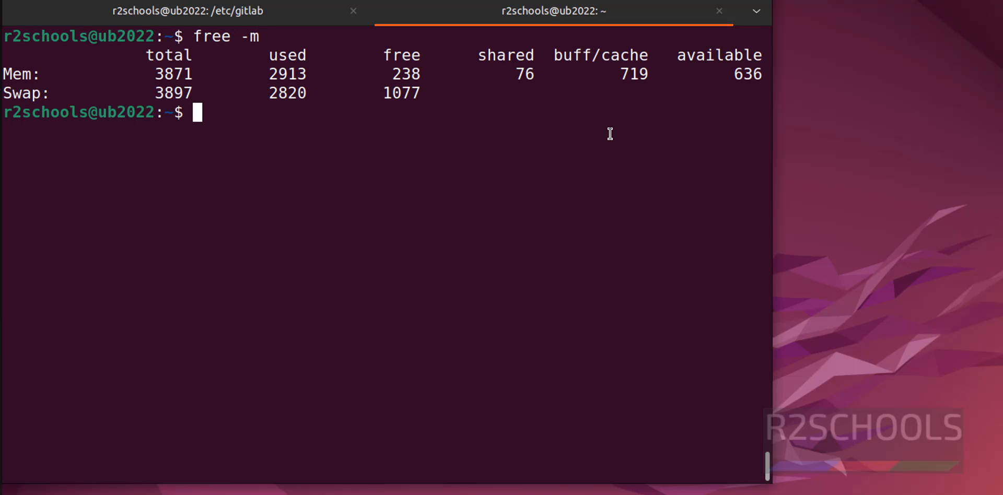
pyautogui.moveTo(159, 73)
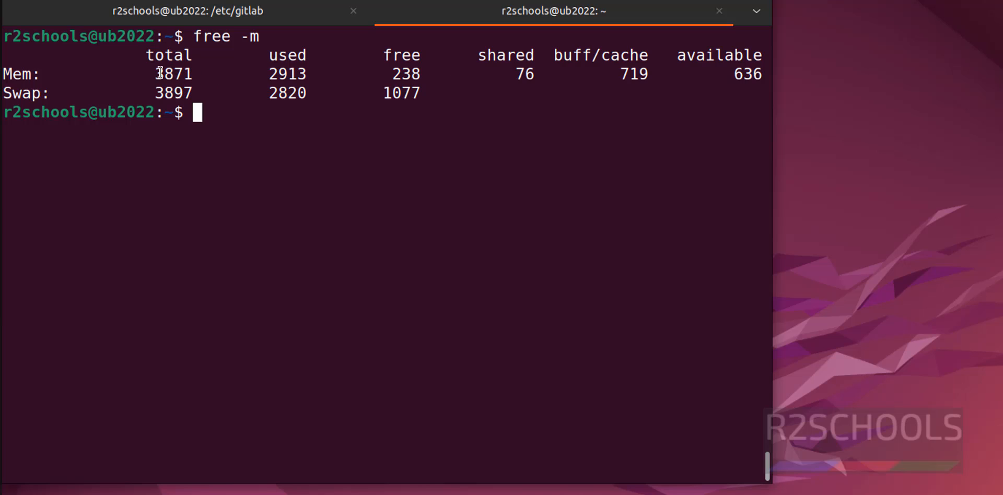
pyautogui.doubleClick(174, 73)
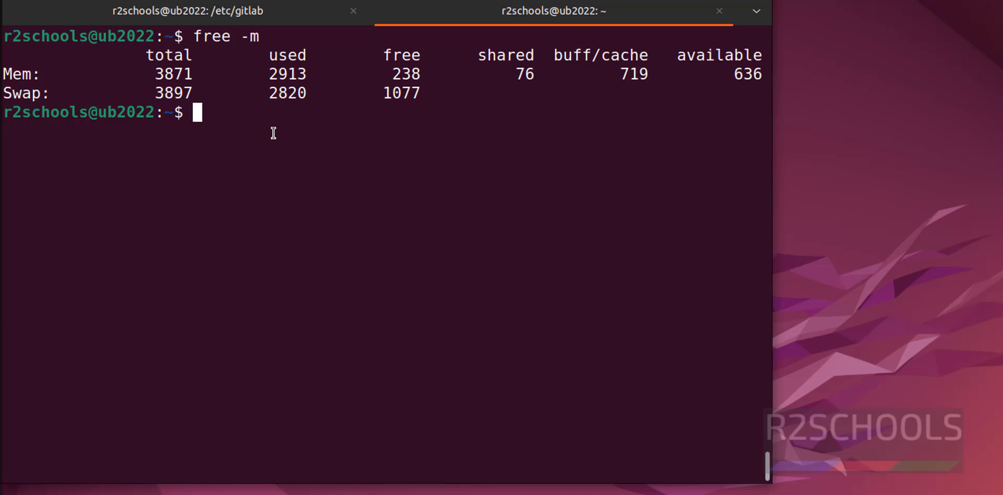
pyautogui.moveTo(264, 133)
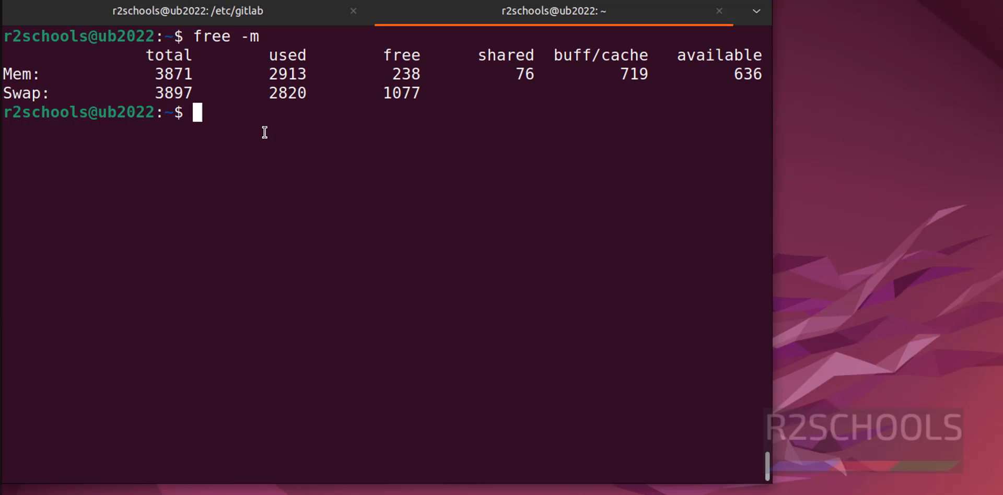
# Clear the screen, then run free -g and free -h (3.8Gi total, 249Mi free).
pyautogui.write('free -')
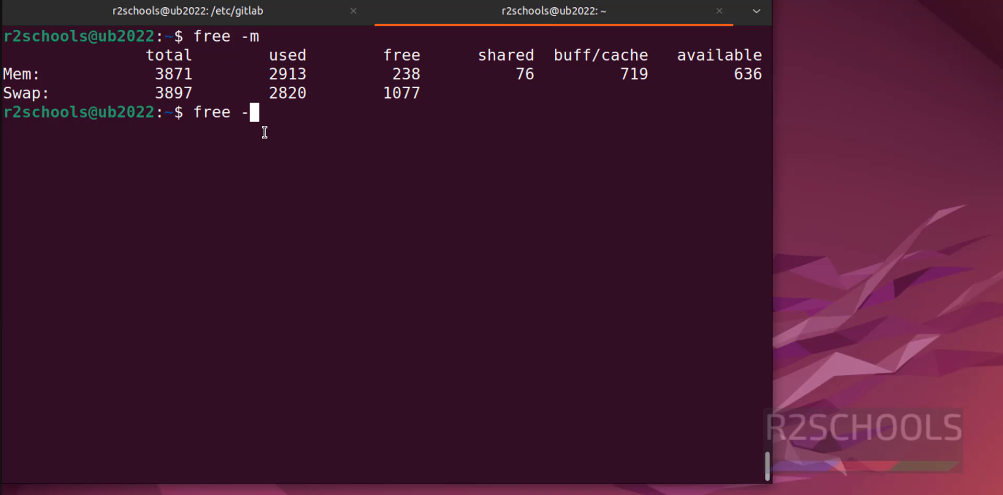
pyautogui.press('Return')
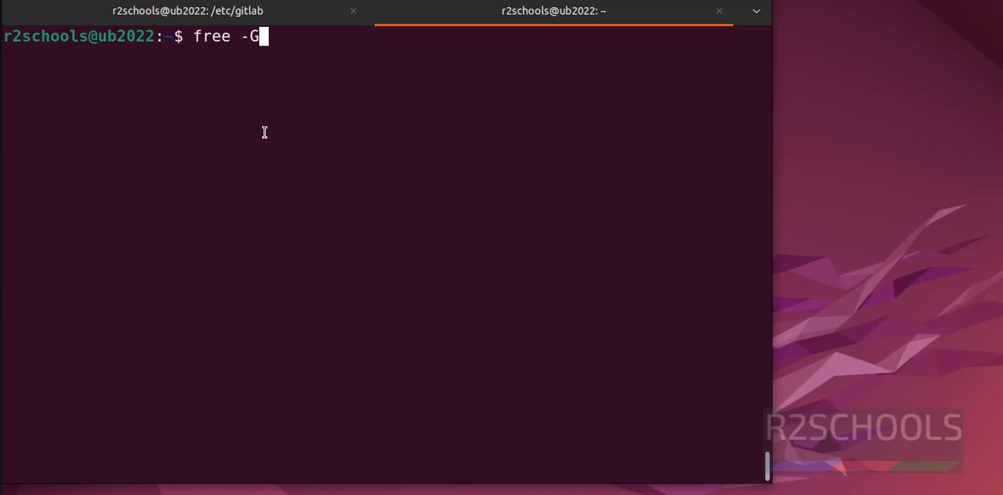
pyautogui.press('Return')
pyautogui.write('free -h')
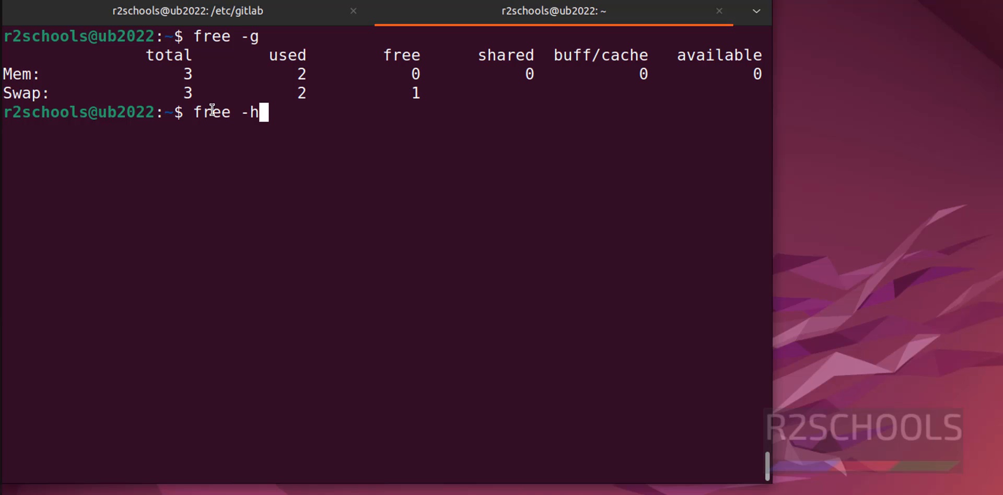
pyautogui.press('Return')
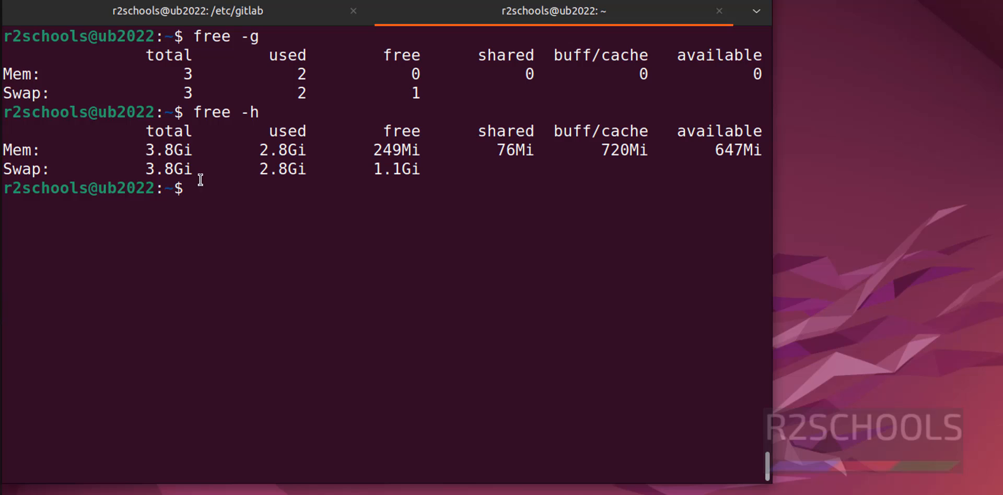
pyautogui.doubleClick(275, 150)
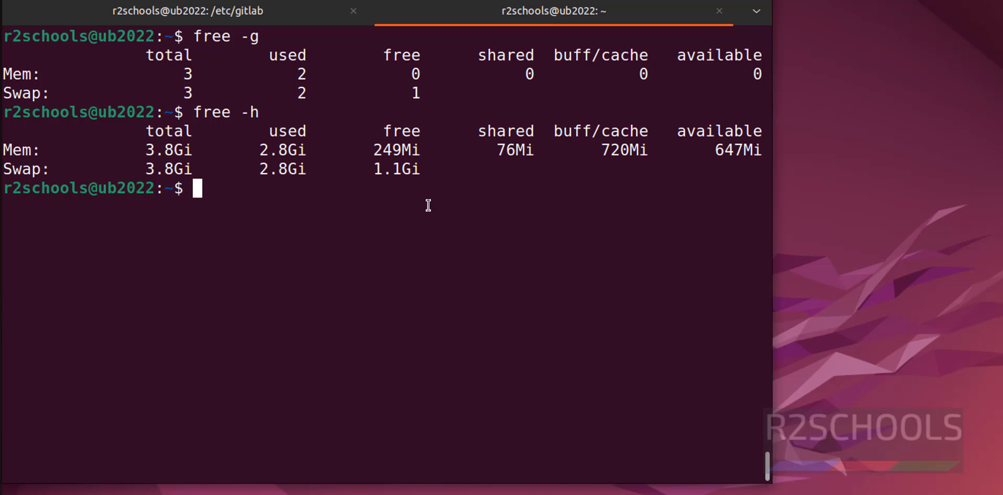
# Run plain free to list memory in kilobytes (3964476 total, 248920 free).
pyautogui.write('f')
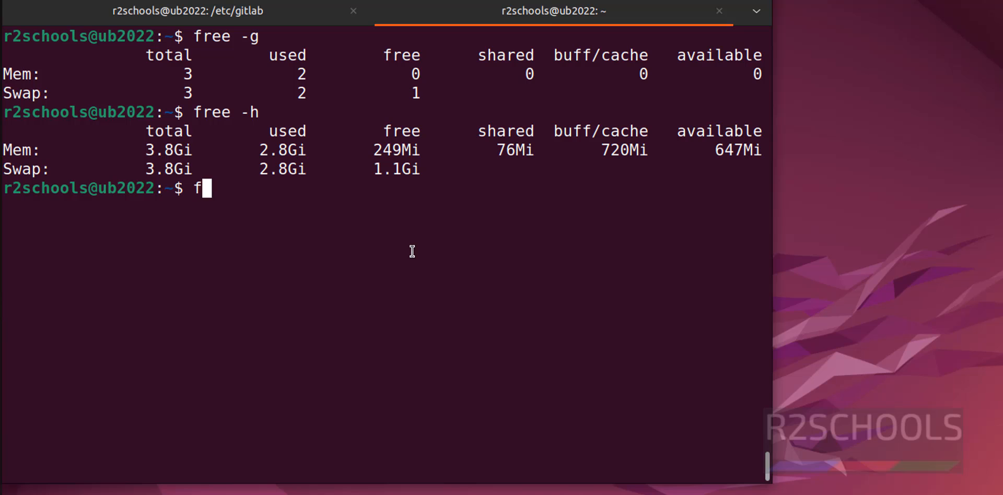
pyautogui.press('Return')
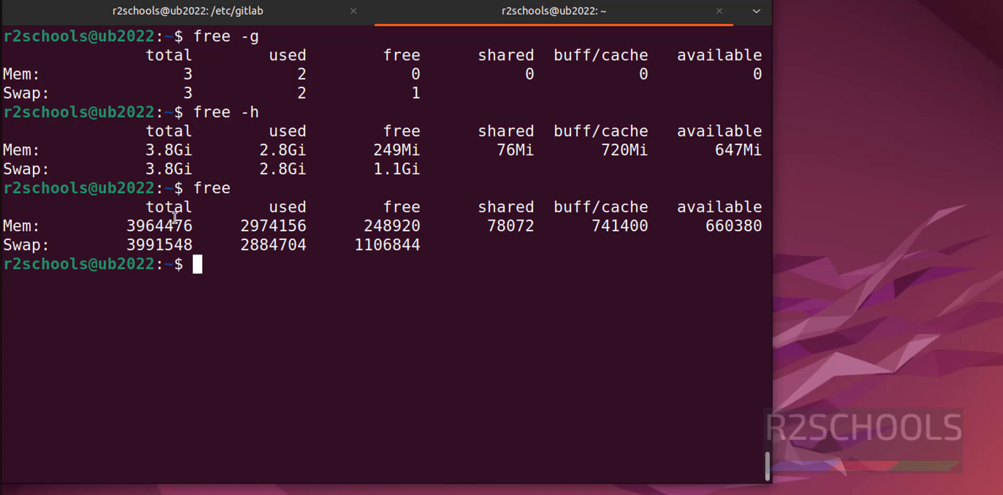
pyautogui.moveTo(273, 290)
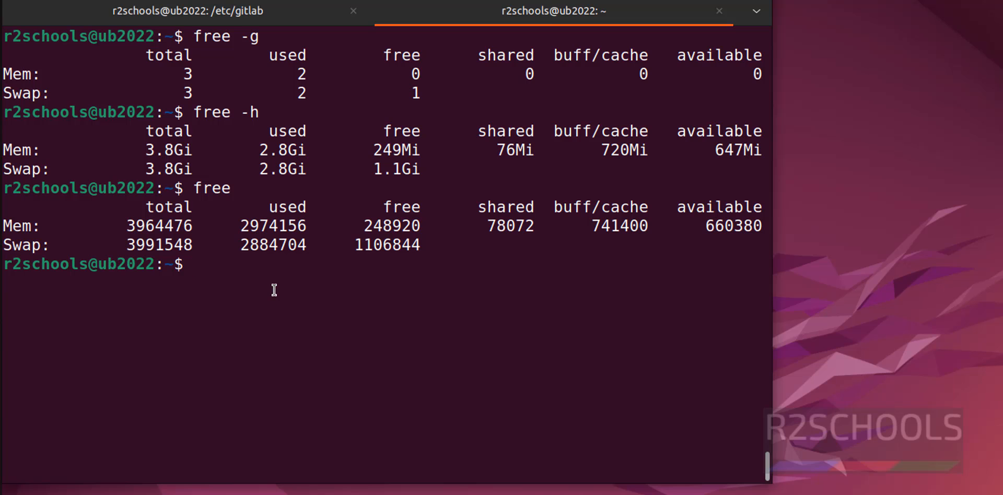
# Run lscpu and scroll through the AMD Ryzen 5 5500U, 2-CPU details.
pyautogui.write('l')
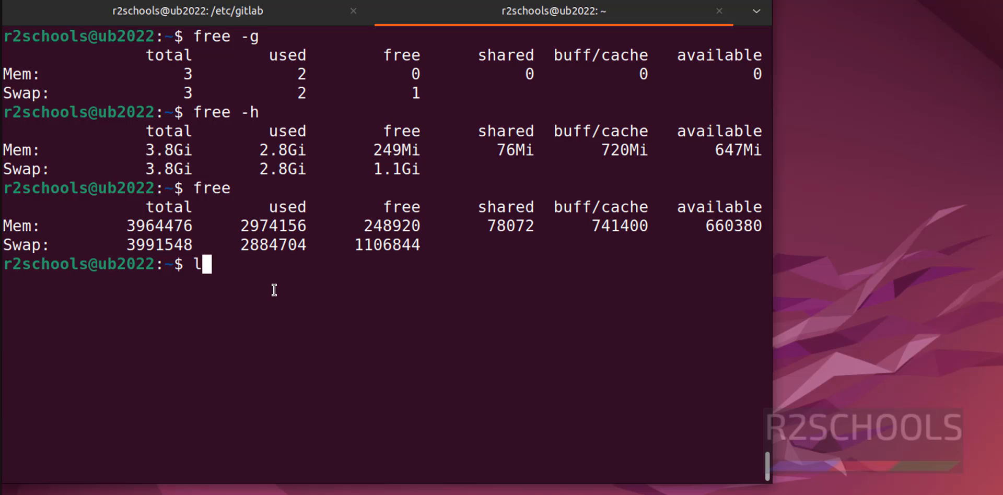
pyautogui.press('Return')
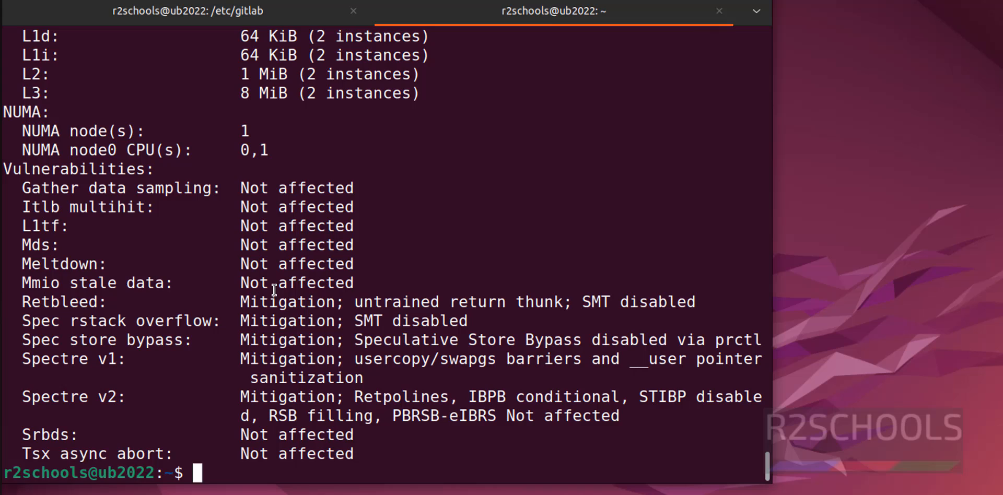
pyautogui.scroll(3)
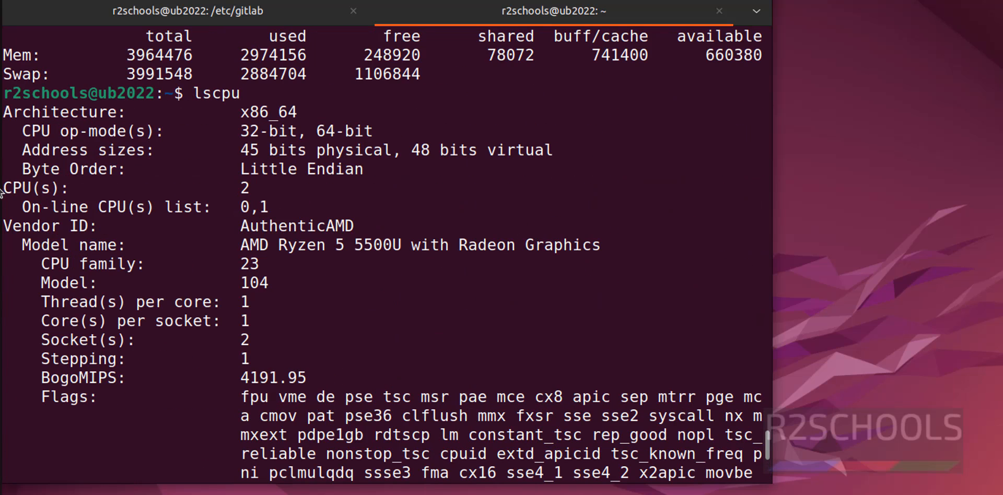
pyautogui.scroll(-3)
pyautogui.write('n')
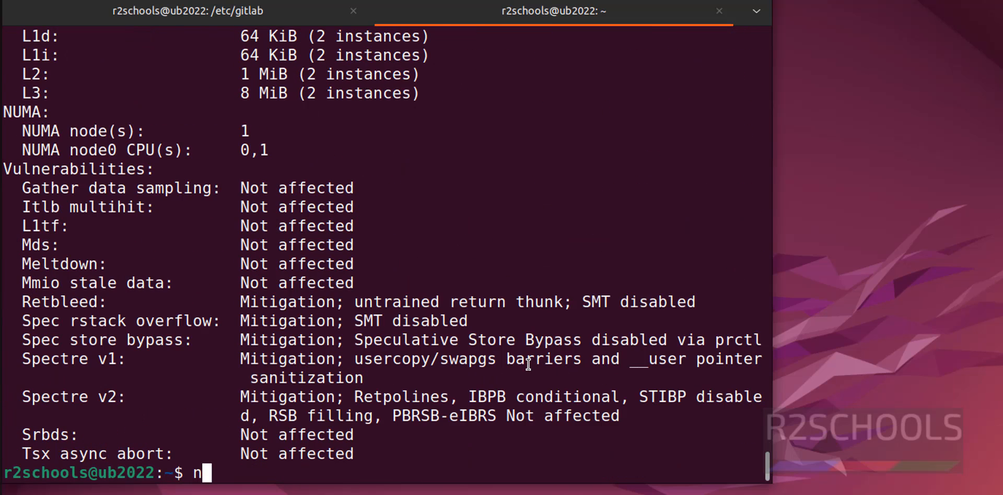
# Run nproc --all and getconf _NPROCESSORS_ONLN, both reporting 2 processors, then scroll to lscpu's CPU(s).
pyautogui.write('proc --a')
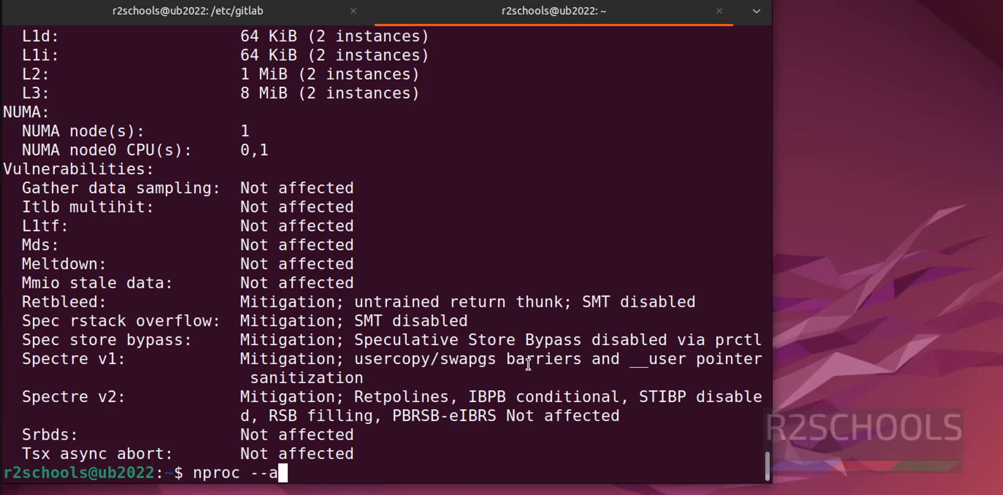
pyautogui.press('Return')
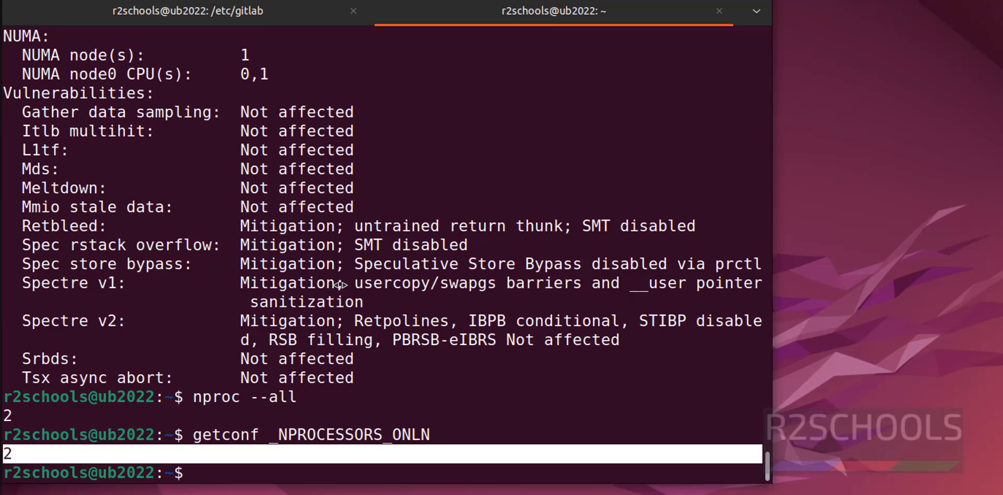
pyautogui.scroll(3)
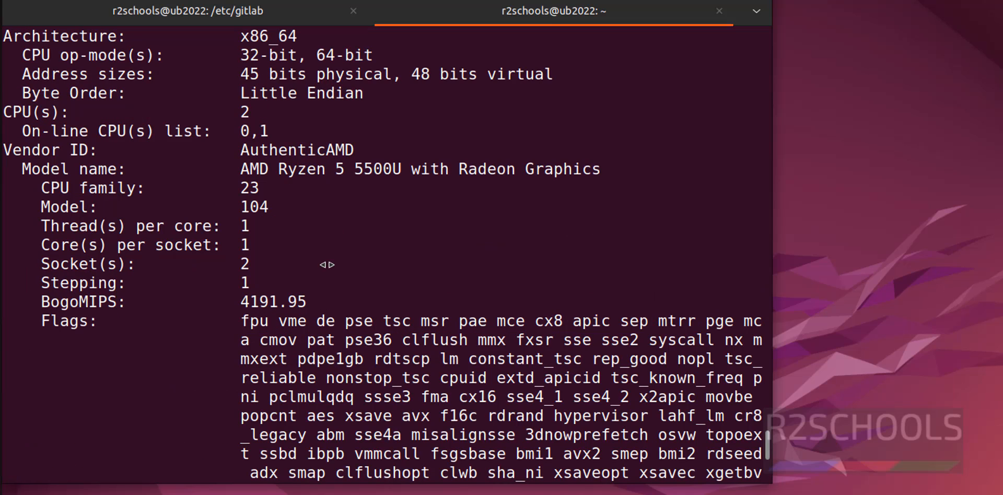
pyautogui.moveTo(493, 286)
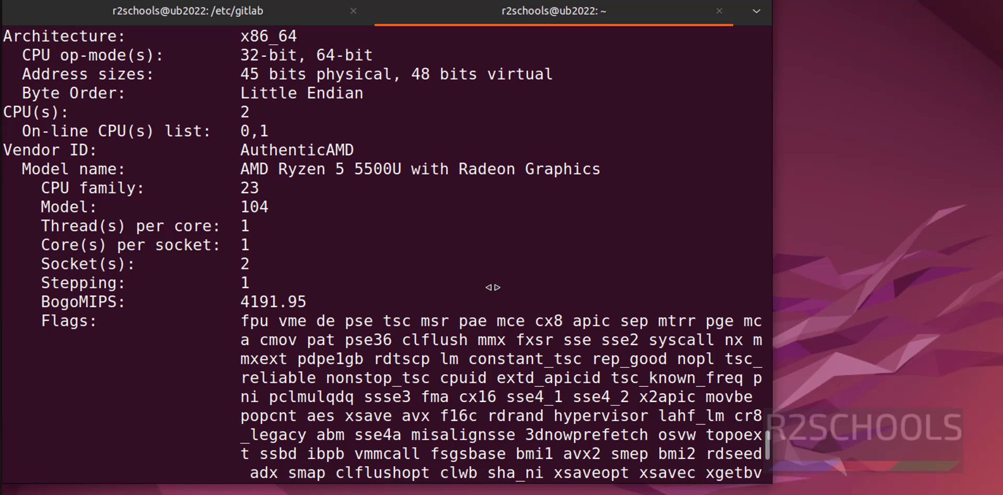